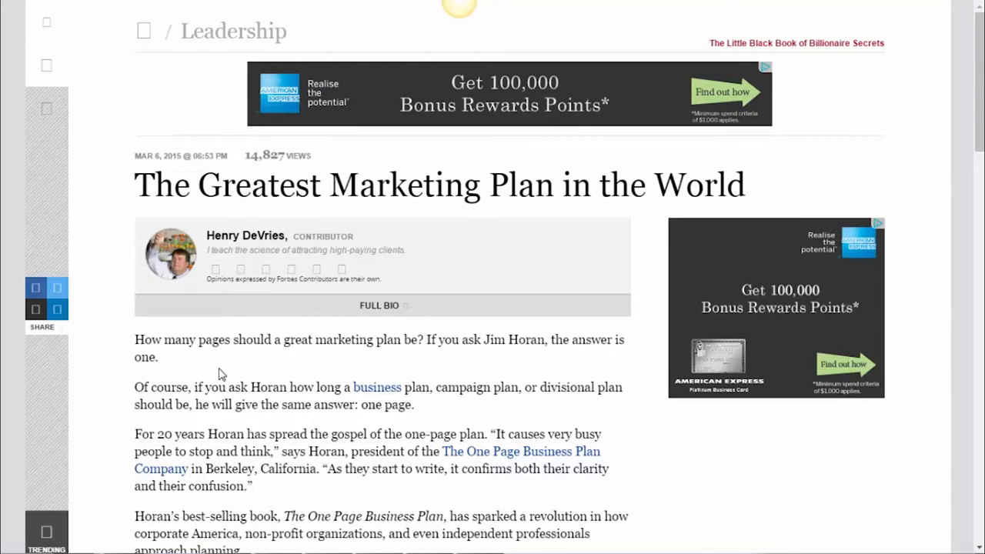
{"action": "mouse_move", "coordinate": [203, 365]}
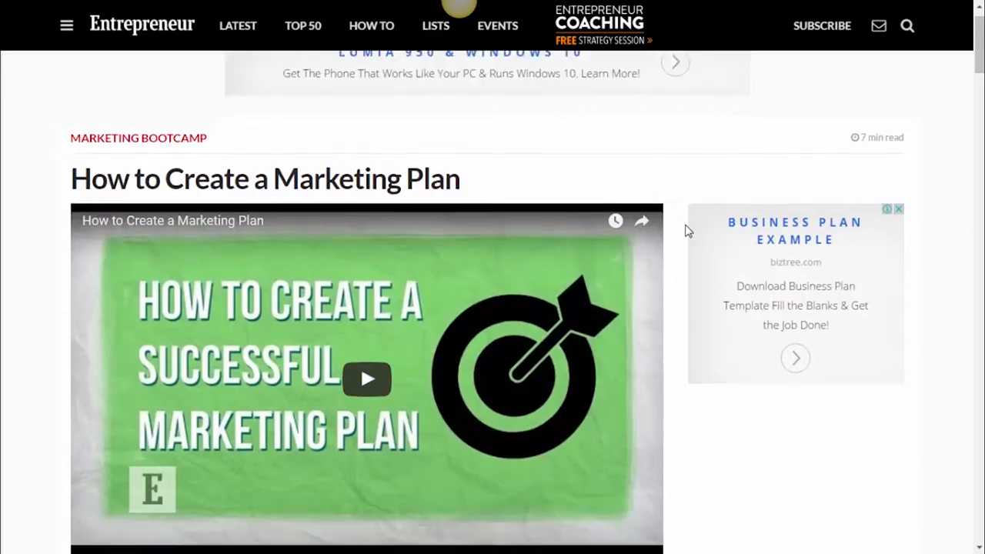
Scroll the Entrepreneur marketing-plan article down to the Top-level reflection bullet.
{"action": "scroll", "scroll_direction": "down", "scroll_amount": 3}
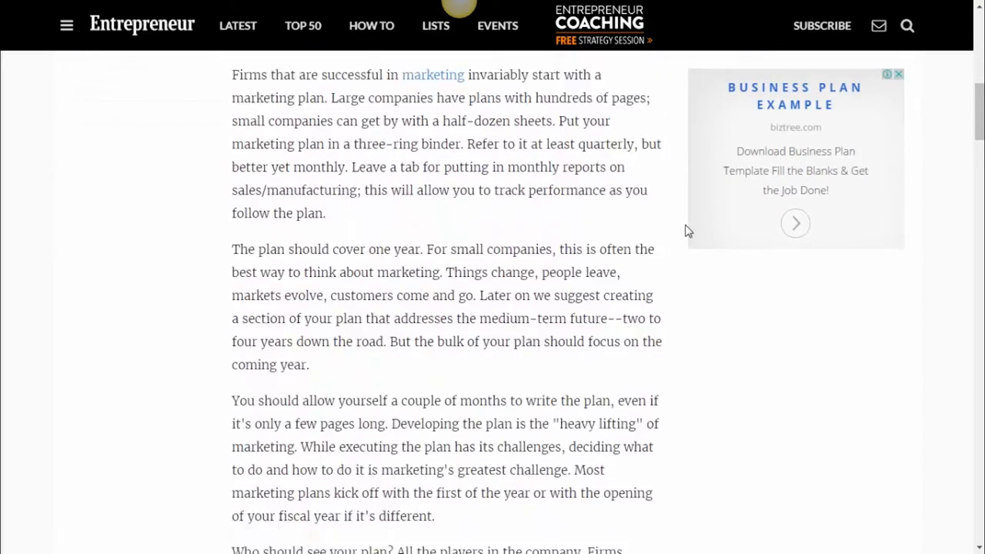
{"action": "scroll", "scroll_direction": "down", "scroll_amount": 3}
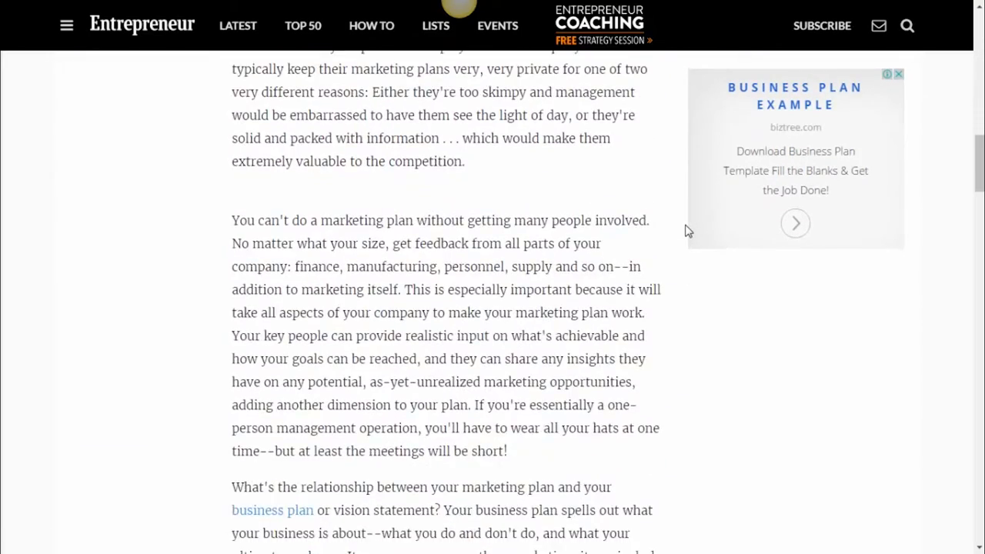
{"action": "scroll", "scroll_direction": "down", "scroll_amount": 3}
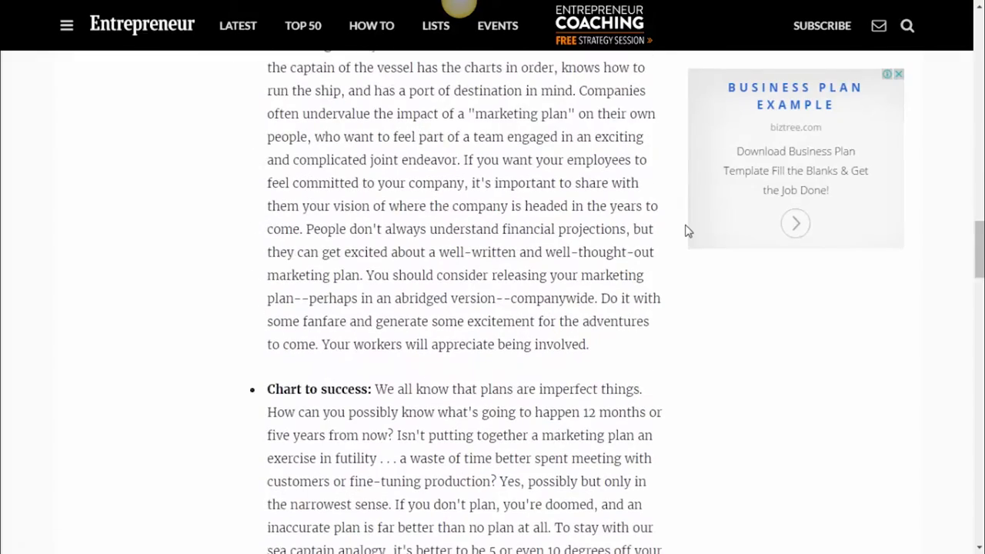
{"action": "scroll", "scroll_direction": "down", "scroll_amount": 3}
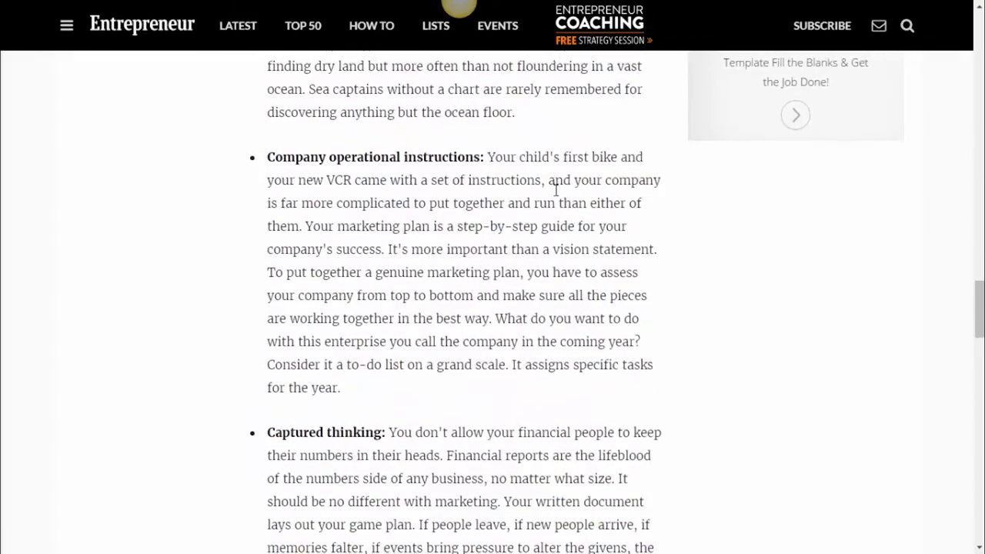
{"action": "scroll", "scroll_direction": "down", "scroll_amount": 3}
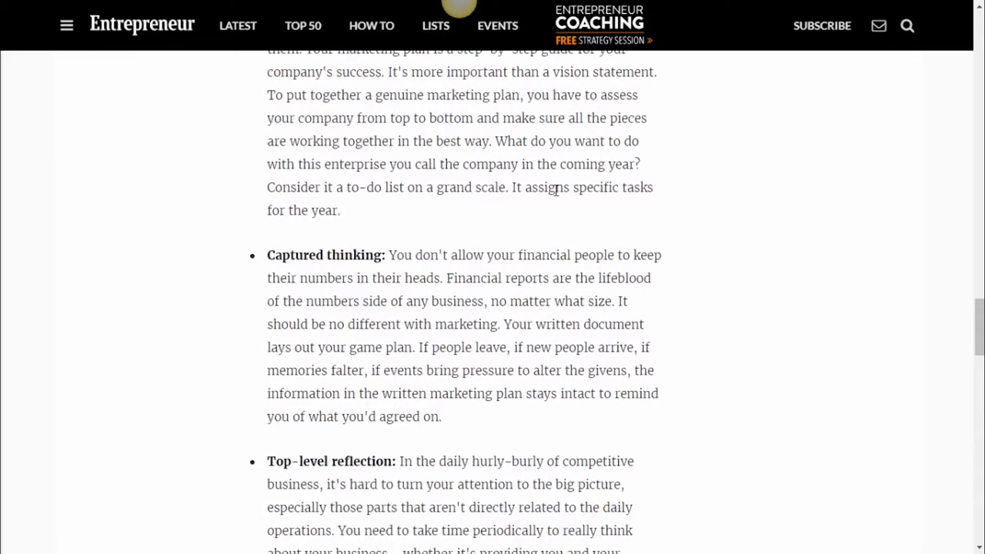
{"action": "scroll", "scroll_direction": "down", "scroll_amount": 3}
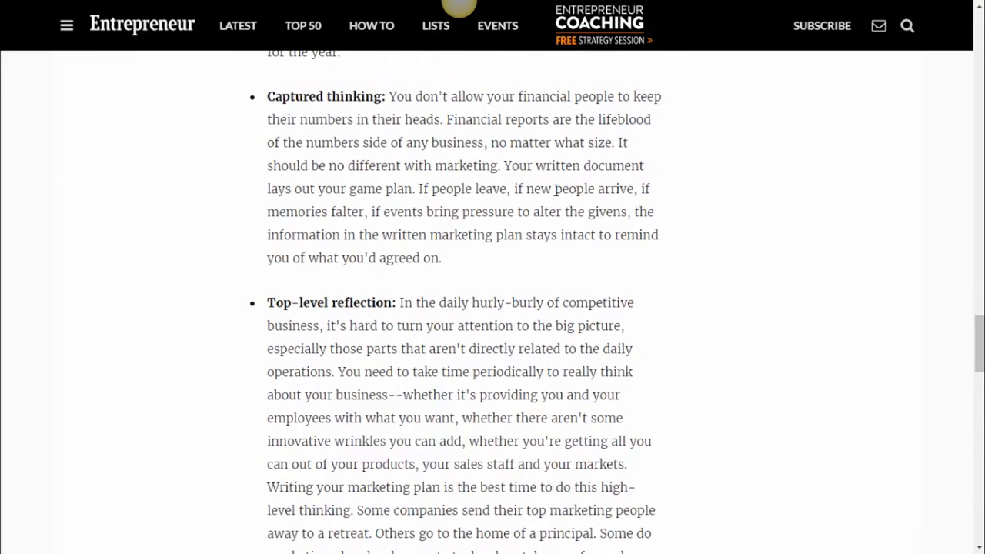
{"action": "scroll", "scroll_direction": "down", "scroll_amount": 3}
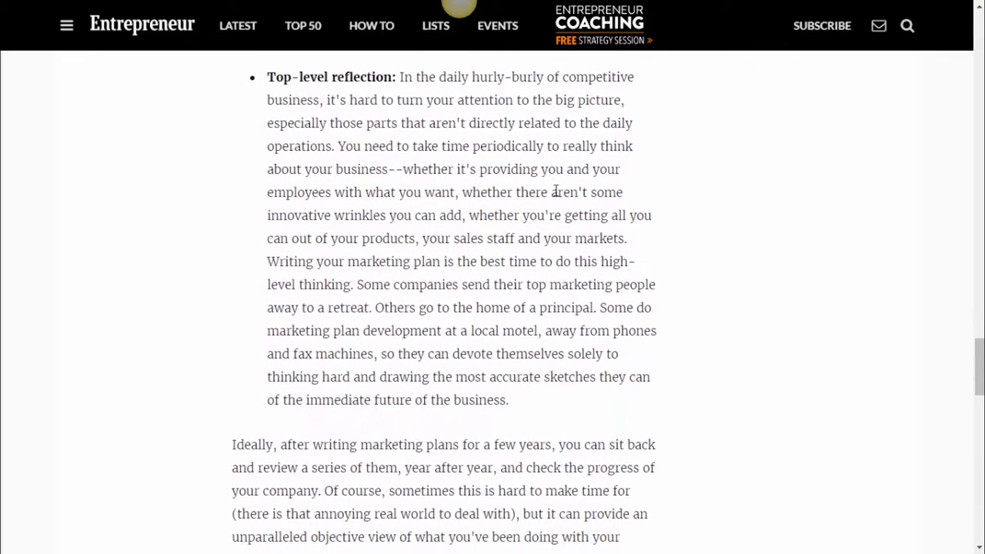
{"action": "scroll", "scroll_direction": "down", "scroll_amount": 3}
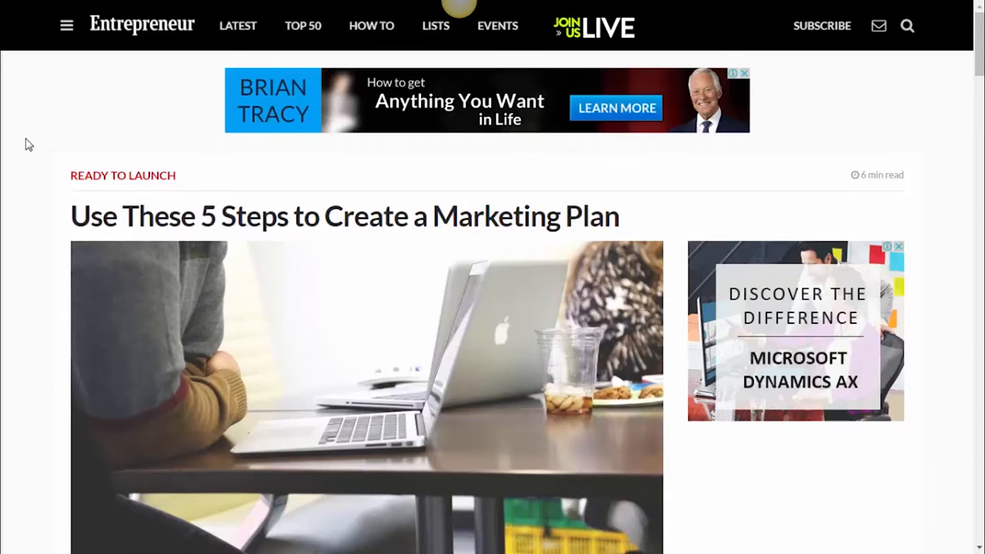
Scroll the 'Use These 5 Steps' article down to Step 4, then move on.
{"action": "scroll", "scroll_direction": "down", "scroll_amount": 3}
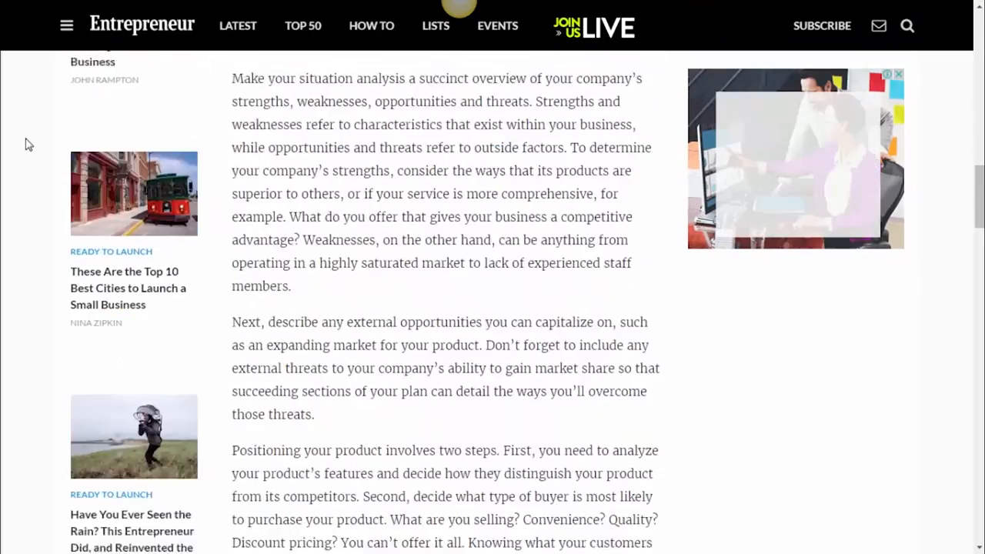
{"action": "scroll", "scroll_direction": "down", "scroll_amount": 3}
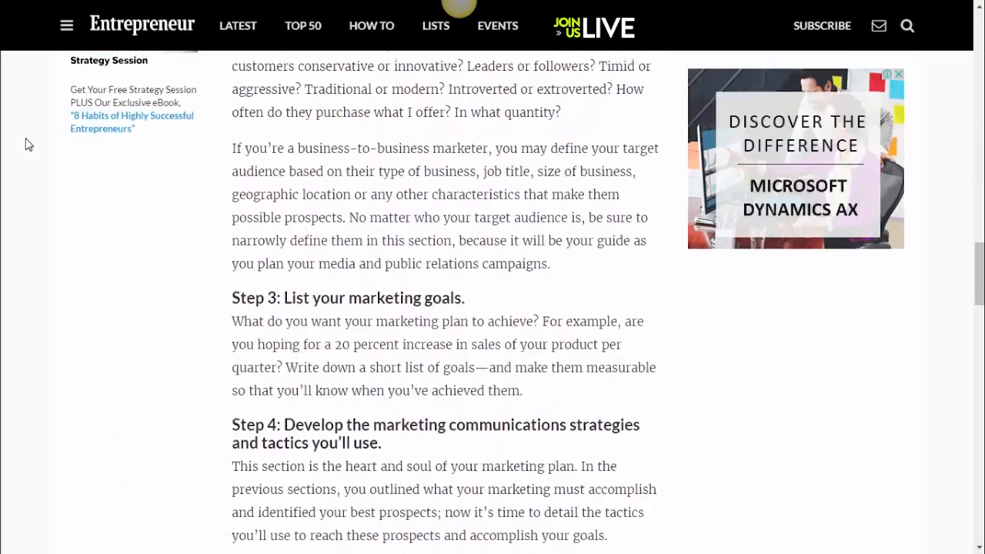
{"action": "scroll", "scroll_direction": "down", "scroll_amount": 3}
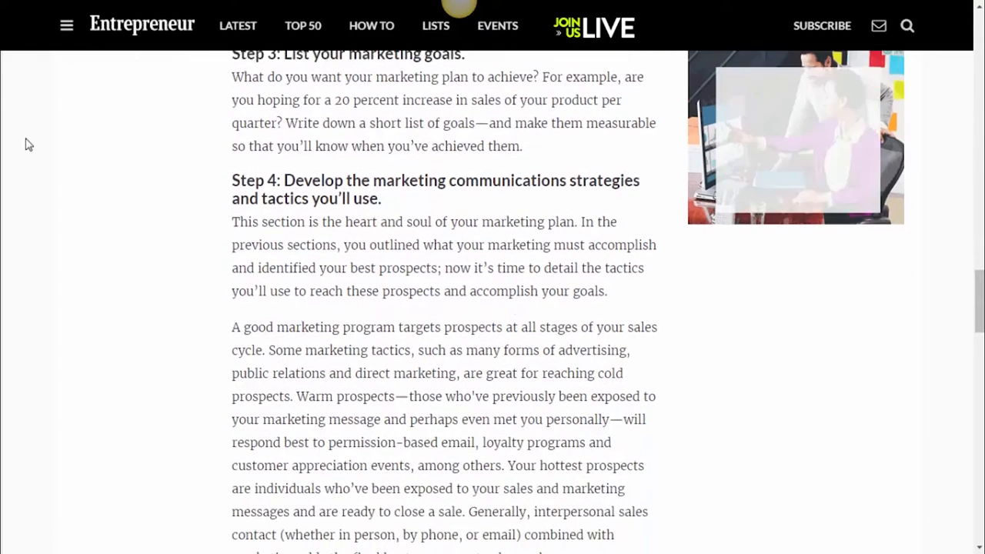
{"action": "scroll", "scroll_direction": "up", "scroll_amount": 3}
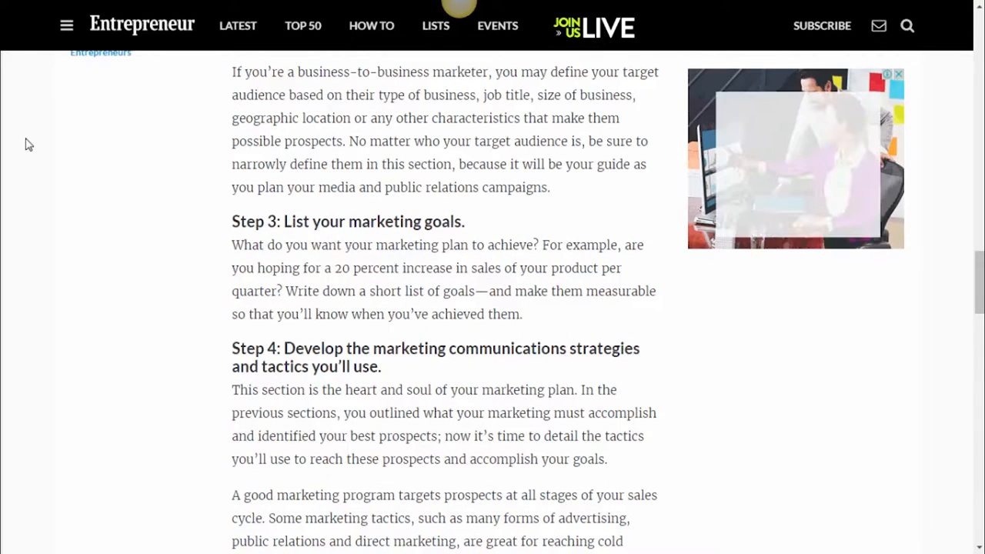
{"action": "scroll", "scroll_direction": "down", "scroll_amount": 3}
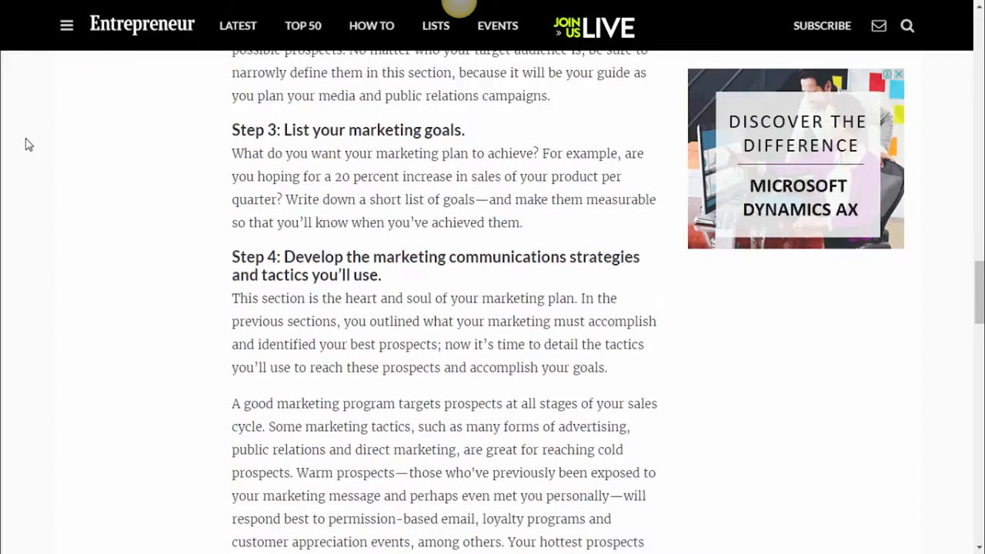
{"action": "scroll", "scroll_direction": "down", "scroll_amount": 3}
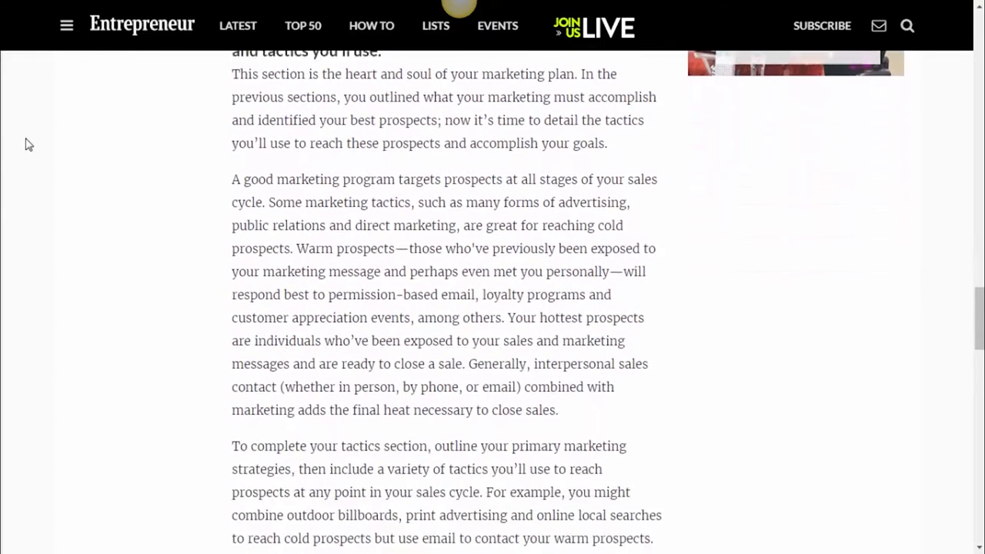
{"action": "scroll", "scroll_direction": "up", "scroll_amount": 3}
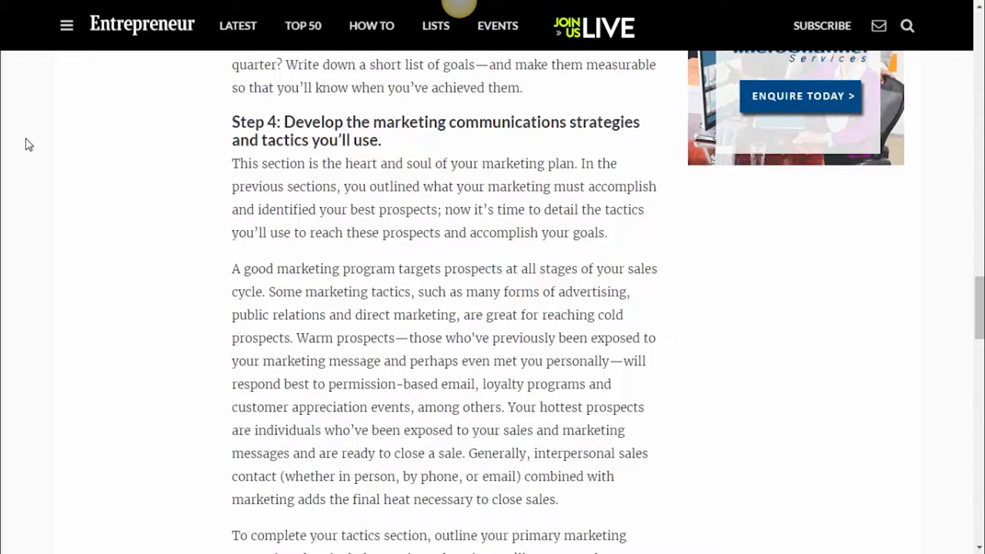
{"action": "key", "text": "Win+p"}
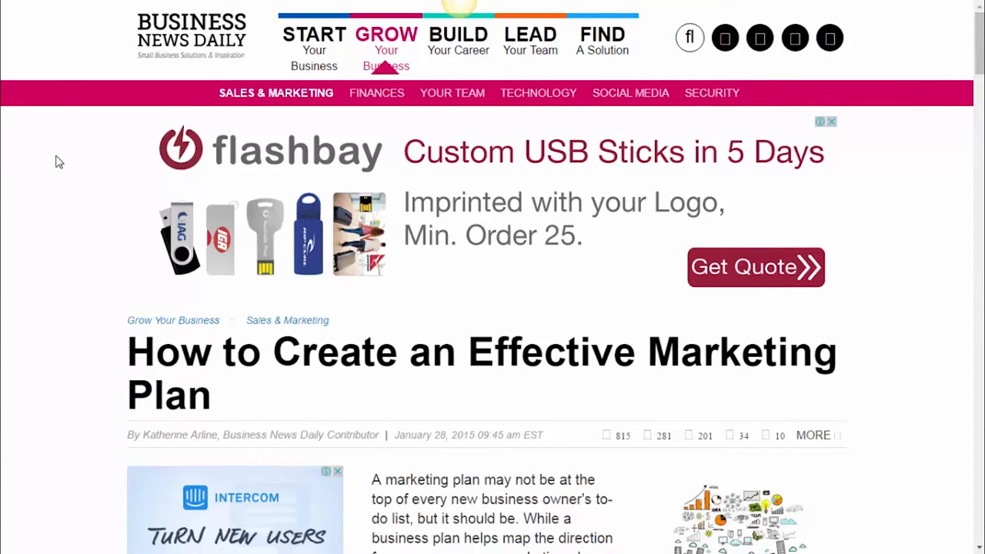
{"action": "mouse_move", "coordinate": [54, 158]}
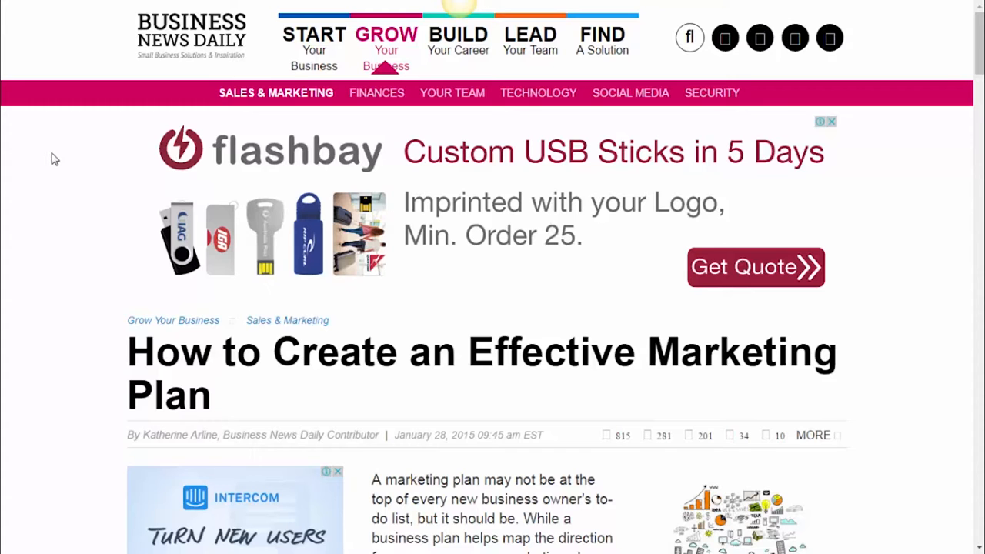
Scroll slightly down to the Business News Daily article's introductory paragraphs.
{"action": "scroll", "scroll_direction": "down", "scroll_amount": 3}
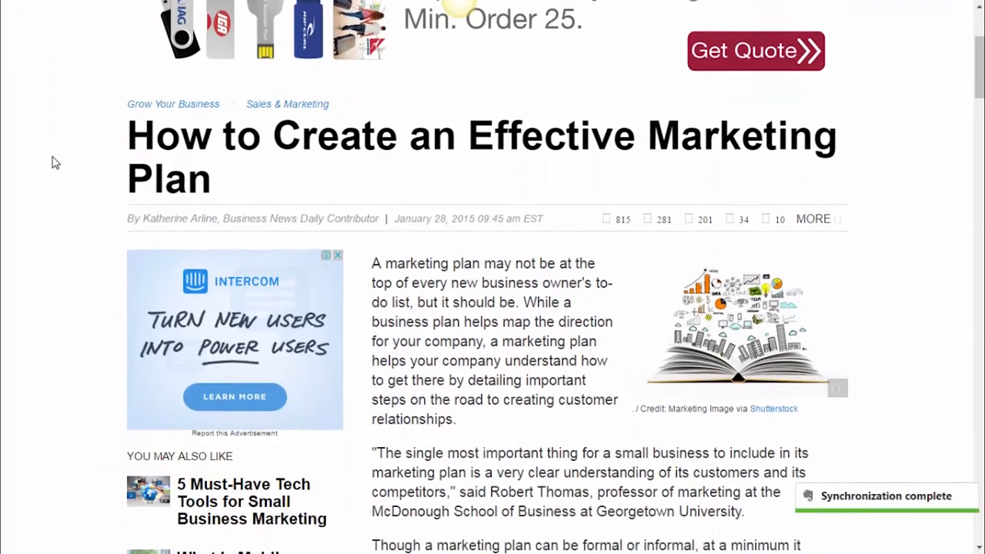
{"action": "scroll", "scroll_direction": "down", "scroll_amount": 3}
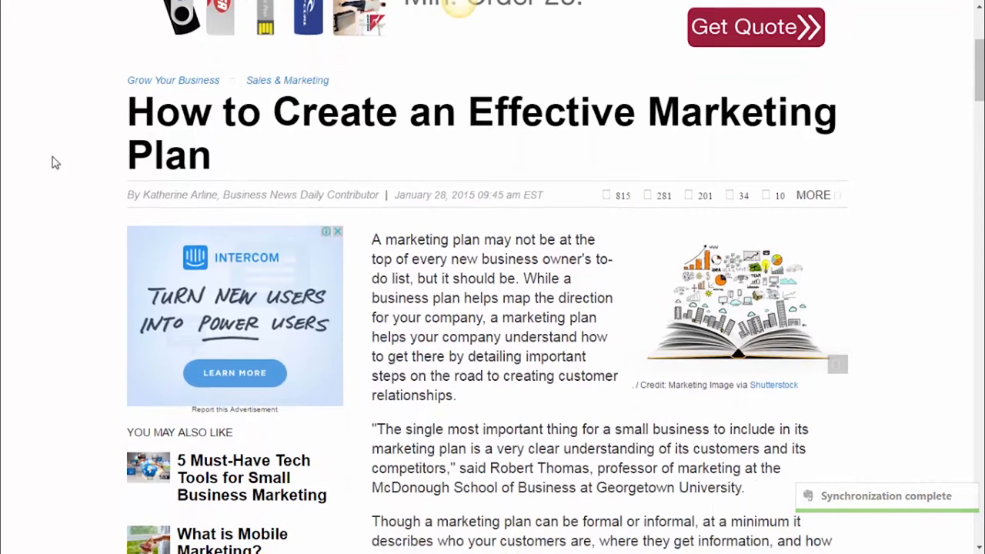
{"action": "scroll", "scroll_direction": "down", "scroll_amount": 3}
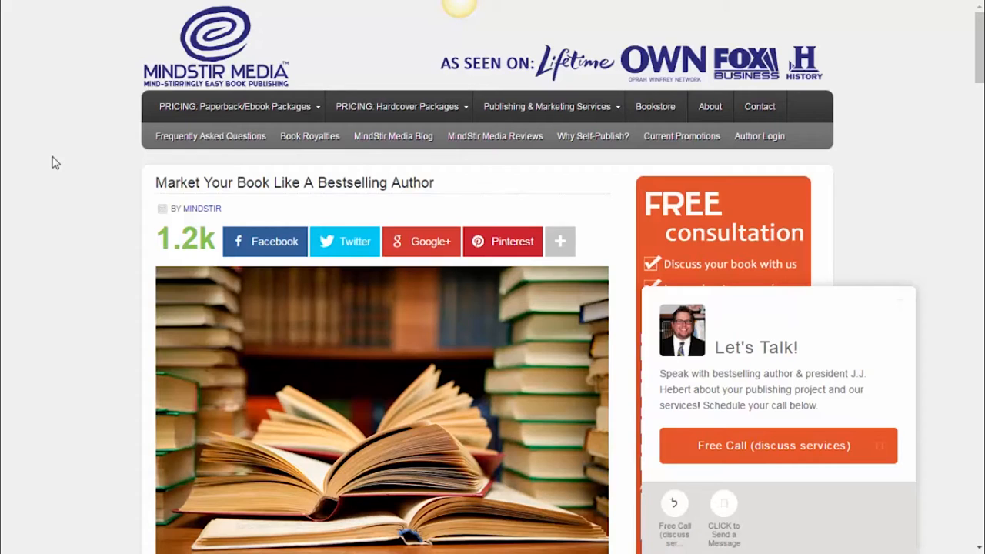
Scroll the MindStir Media article into its 75 book marketing tips, reaching tips 34–54.
{"action": "scroll", "scroll_direction": "down", "scroll_amount": 3}
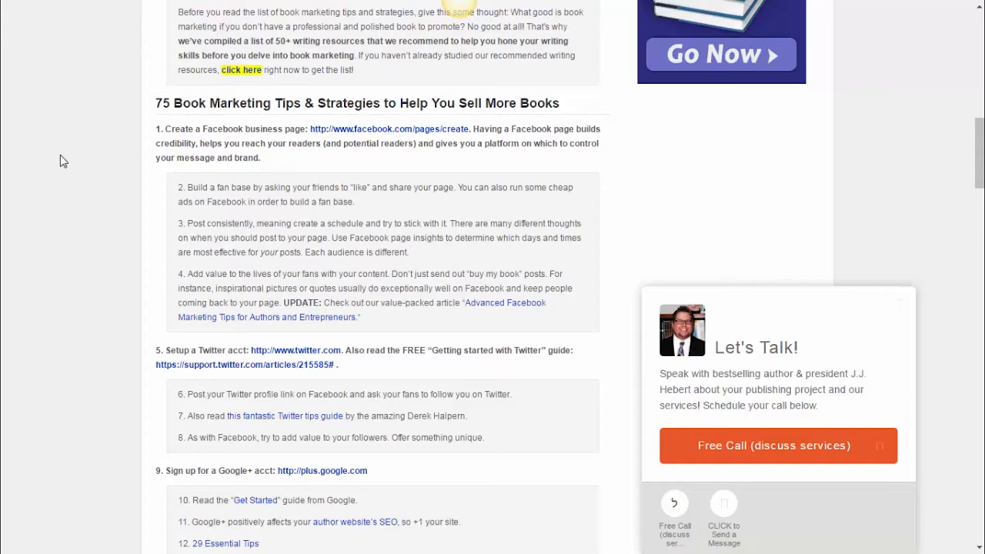
{"action": "scroll", "scroll_direction": "down", "scroll_amount": 3}
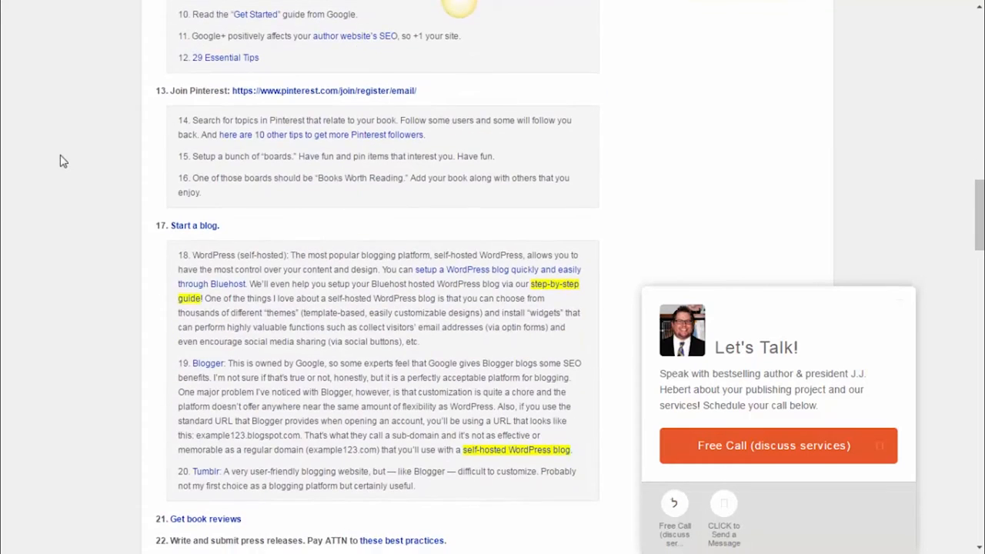
{"action": "scroll", "scroll_direction": "down", "scroll_amount": 3}
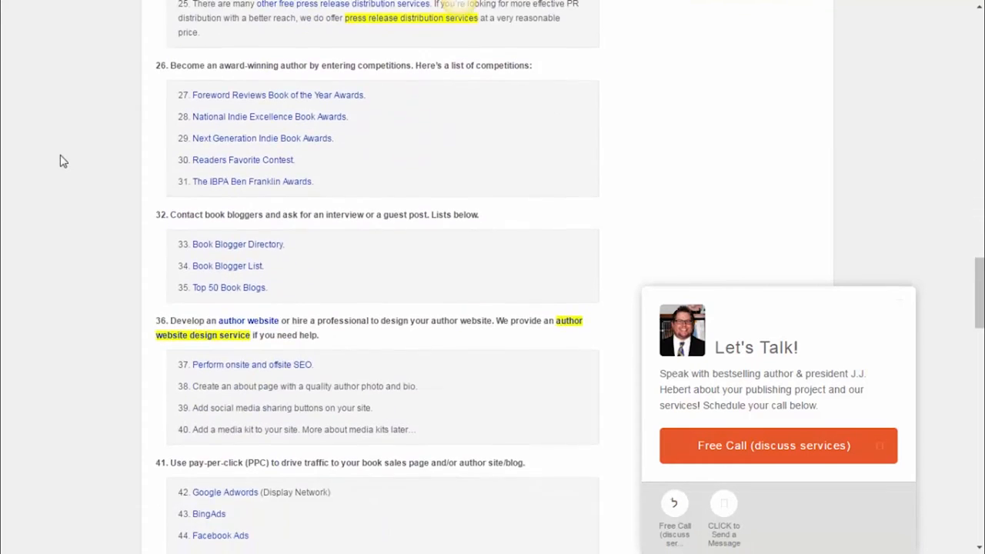
{"action": "scroll", "scroll_direction": "down", "scroll_amount": 3}
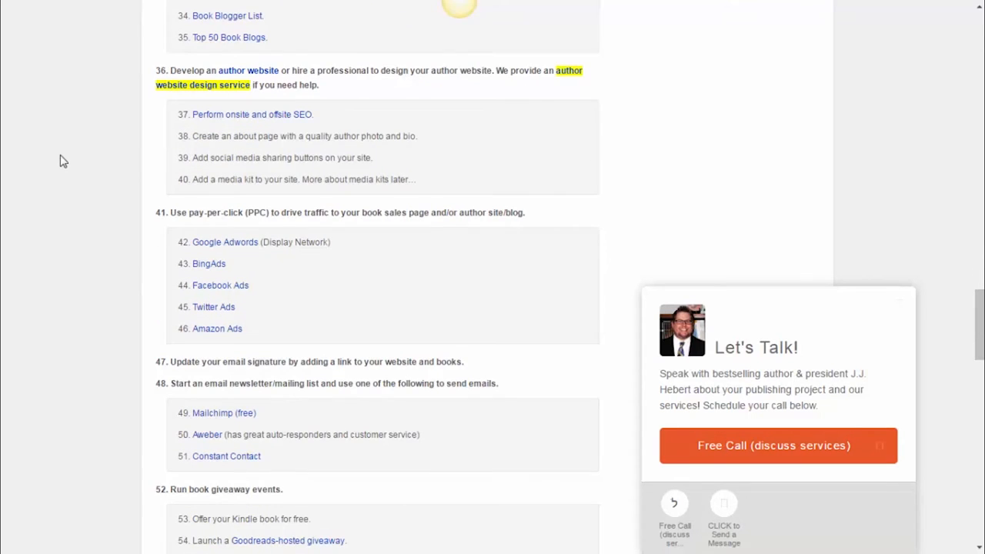